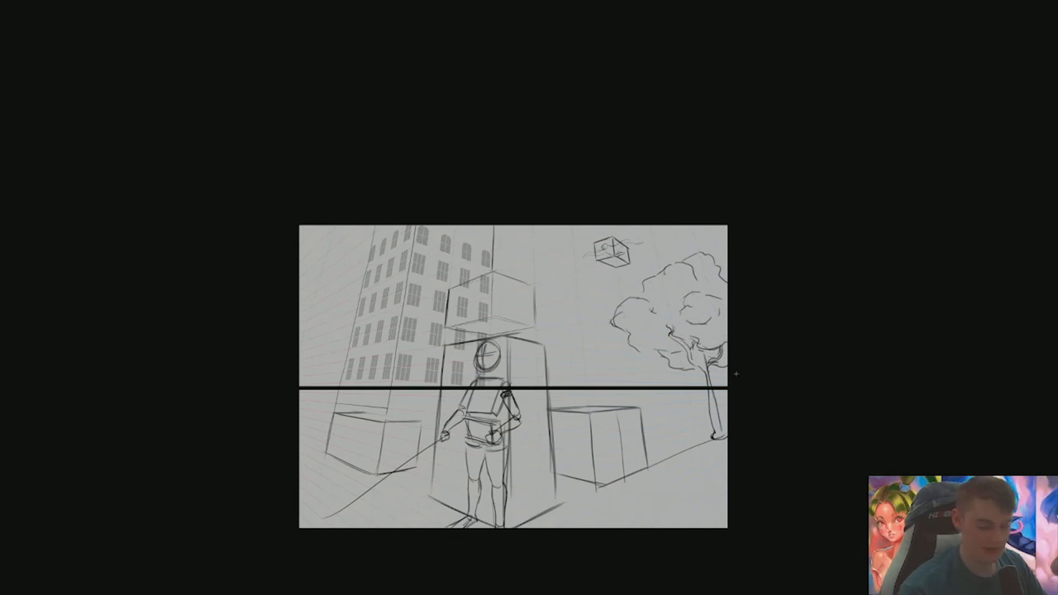
pyautogui.moveTo(790, 390)
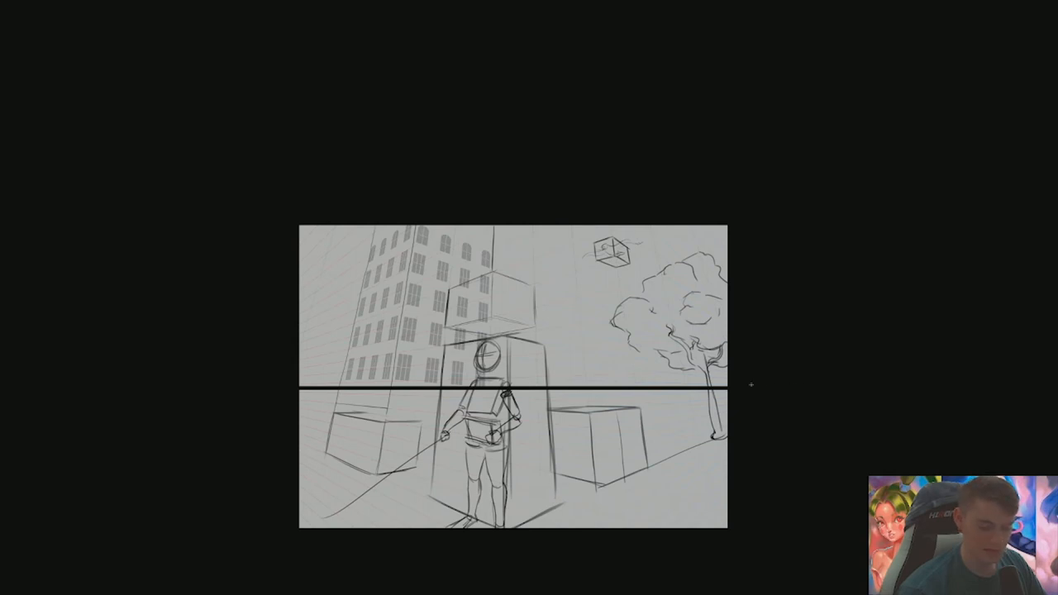
pyautogui.moveTo(205, 374)
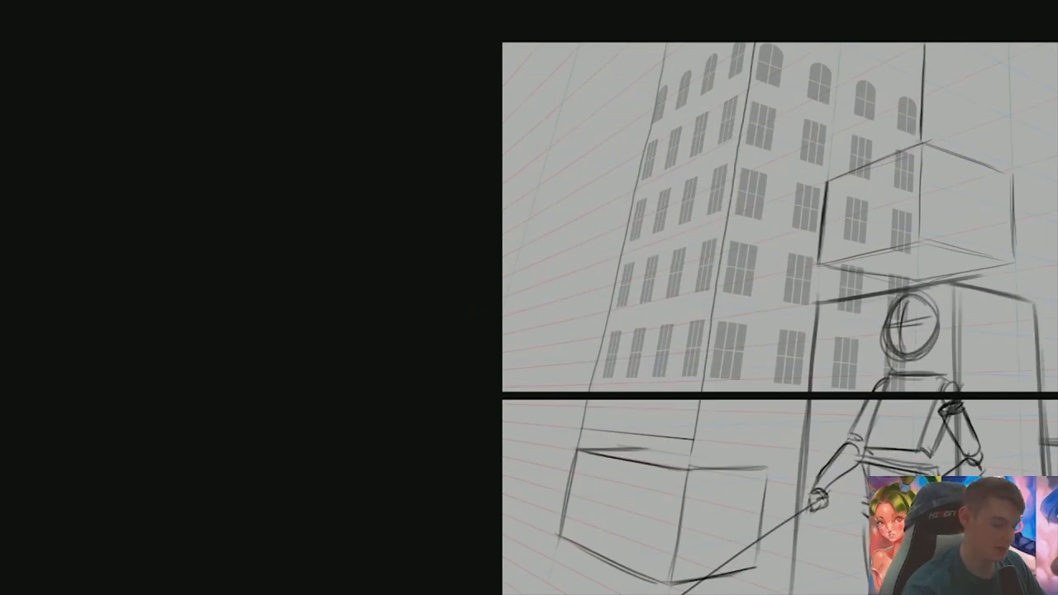
# - Sketch a second cube floating beside the first one
pyautogui.moveTo(578, 43); pyautogui.dragTo(559, 123)
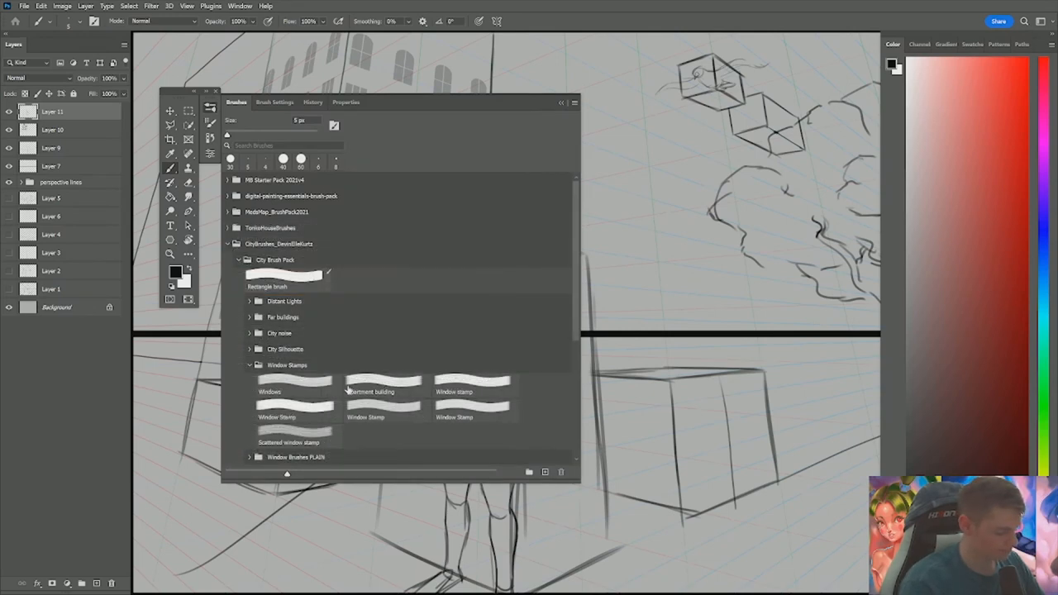
# - Stamp the Apartment building windows onto the tower's left face on a new layer
pyautogui.click(384, 390)
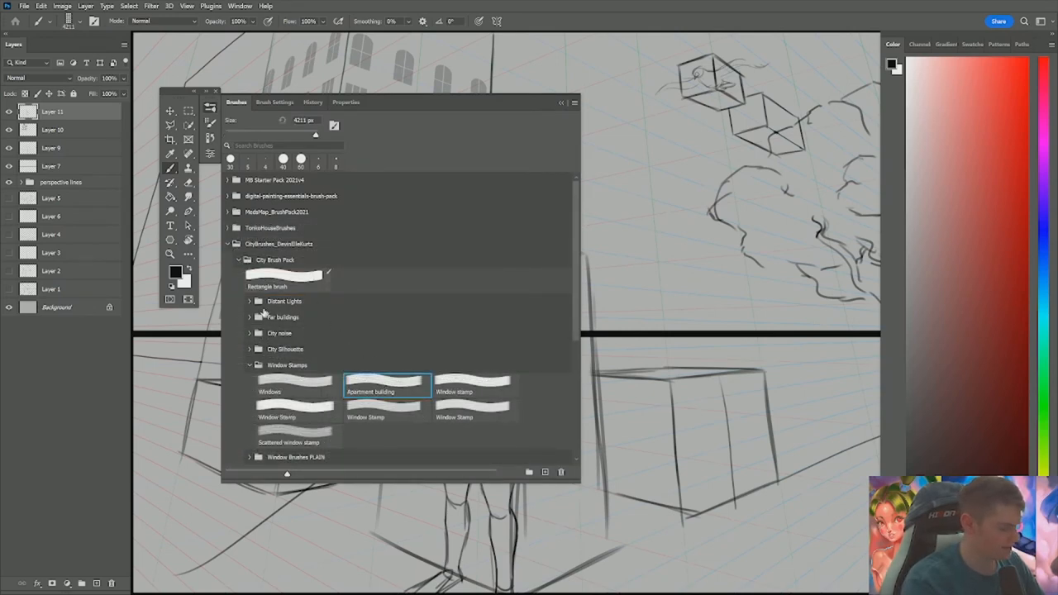
pyautogui.click(228, 243)
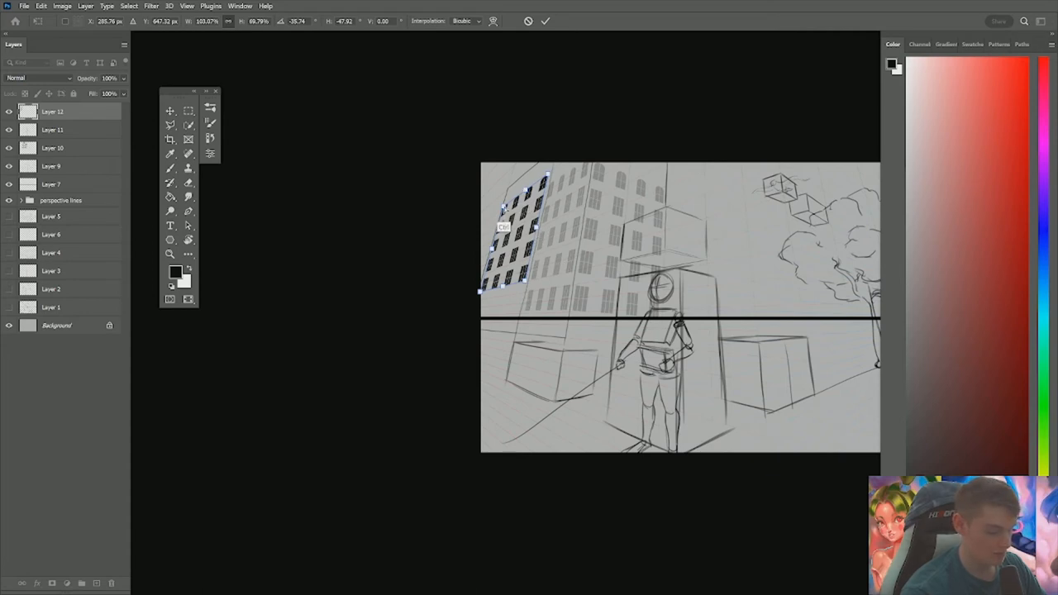
pyautogui.moveTo(516, 228)
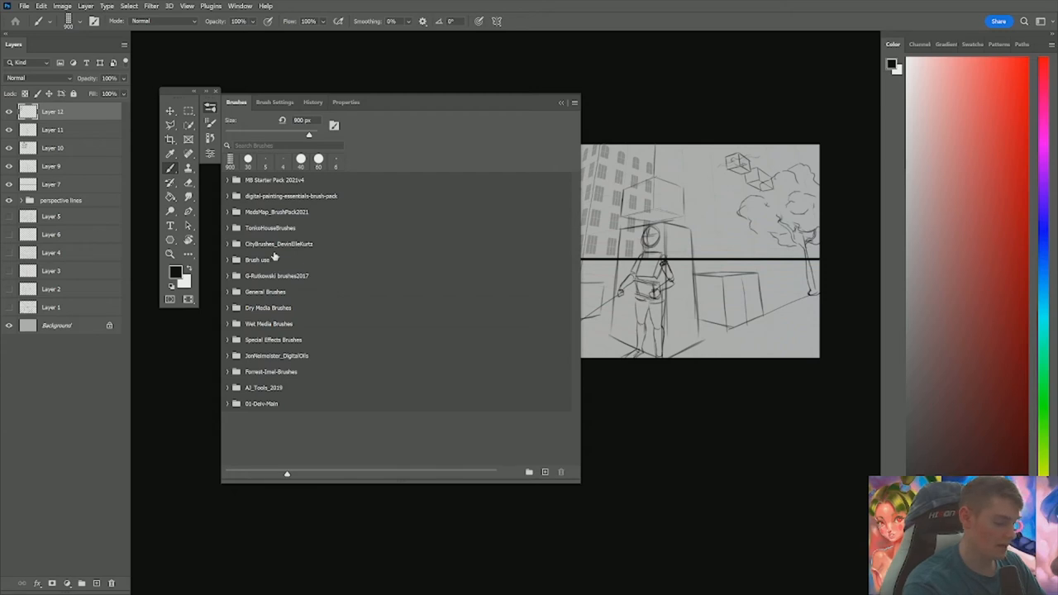
# - Collapse the brush folders to browse the installed brush packs
pyautogui.click(235, 211)
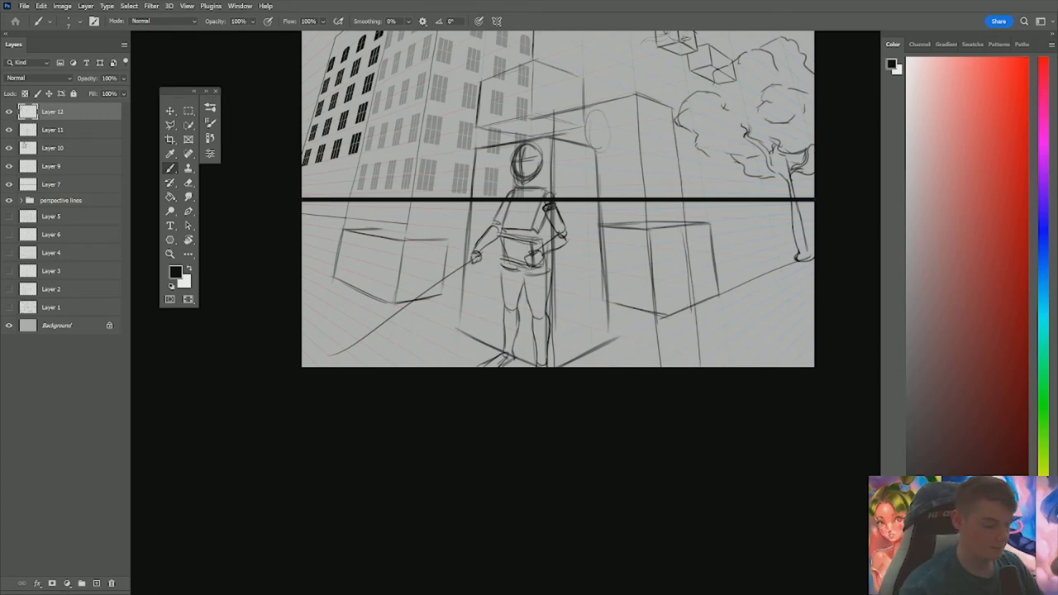
# - Add a perspective stroke near the windowed building with the Brush tool
pyautogui.moveTo(587, 113); pyautogui.dragTo(612, 135)
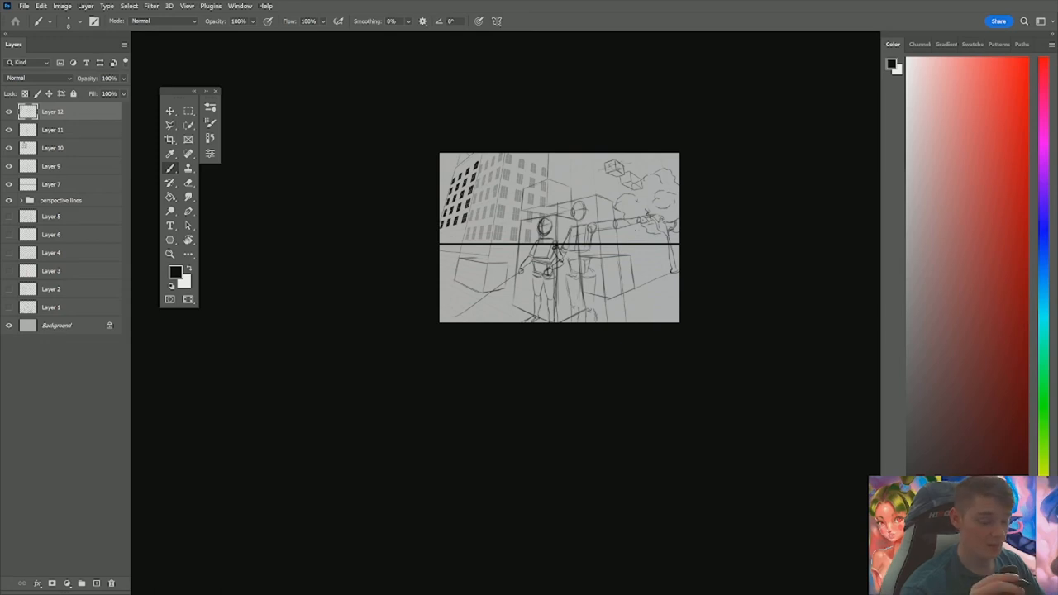
pyautogui.moveTo(813, 35)
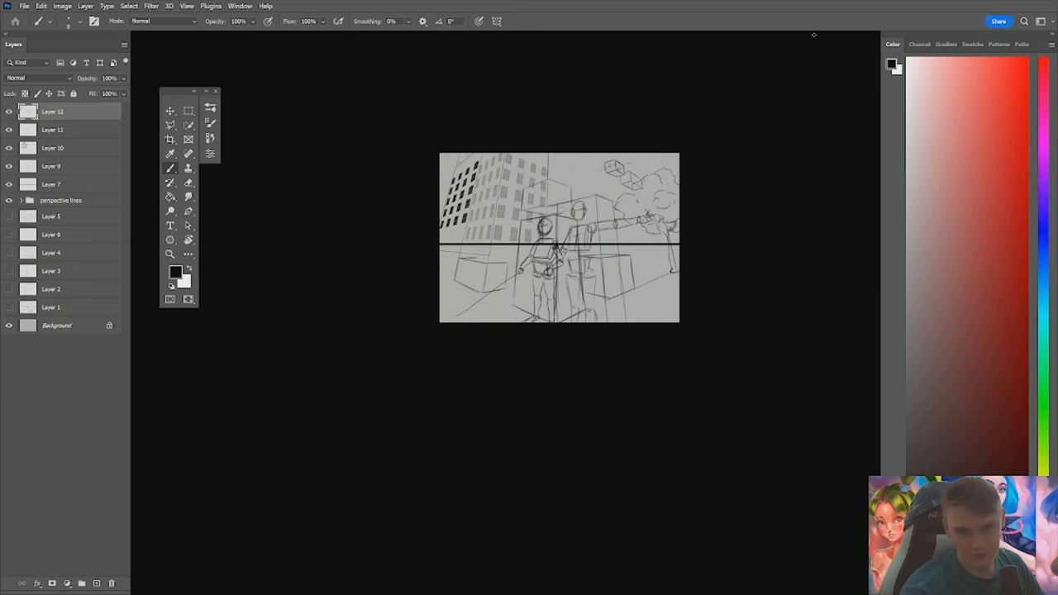
# - Mark a point on the ground box area left of the figure
pyautogui.click(168, 255)
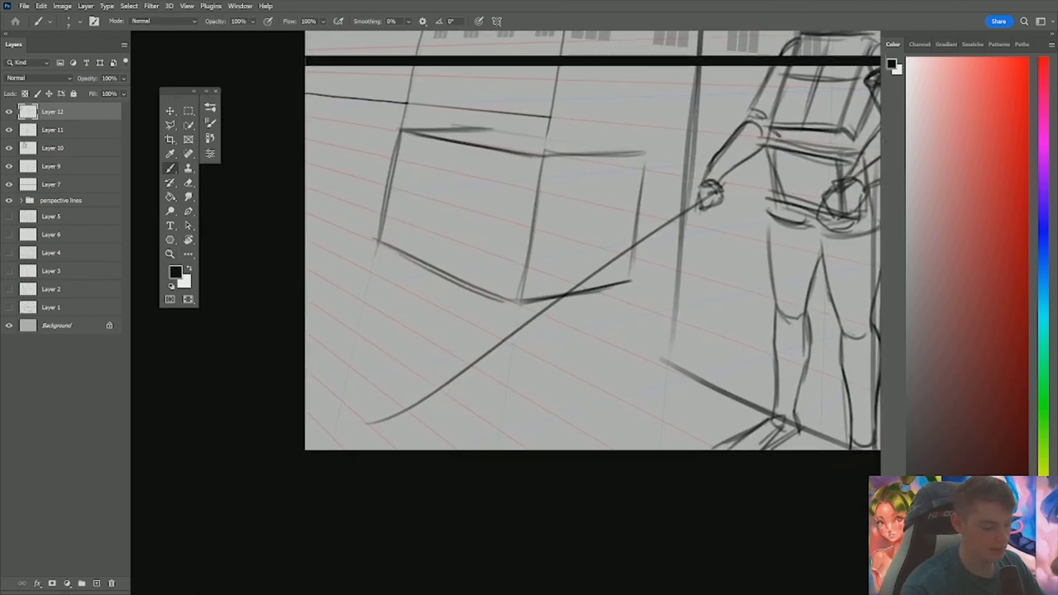
# - Redraw the ground box as a long bench with horizontal slats along the perspective grid
pyautogui.moveTo(614, 152); pyautogui.dragTo(615, 228)
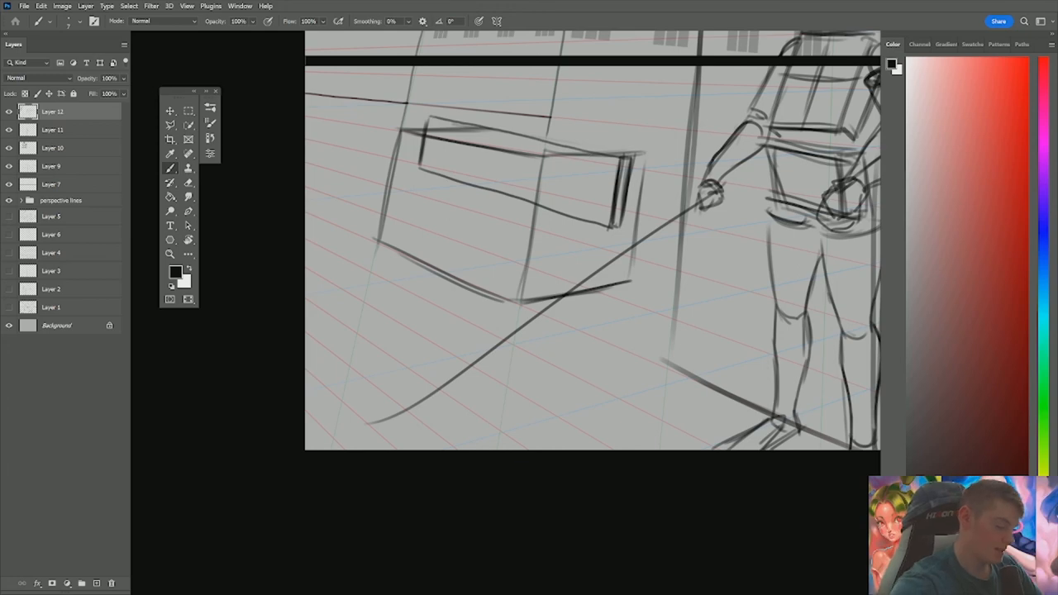
pyautogui.moveTo(433, 115); pyautogui.dragTo(492, 124)
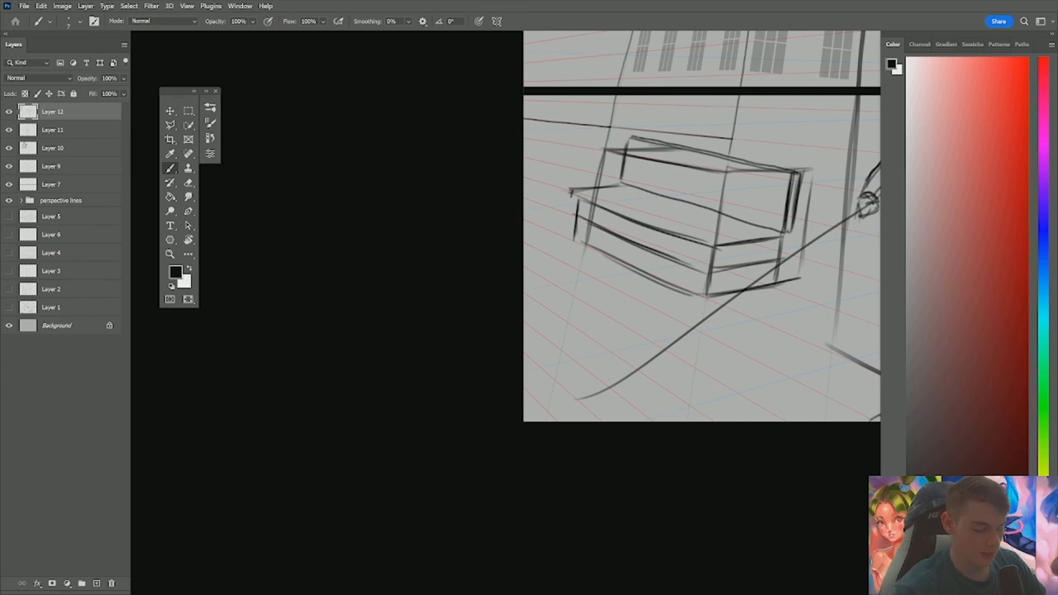
# - Sketch the bench's rounded armrest along the perspective guides
pyautogui.click(169, 255)
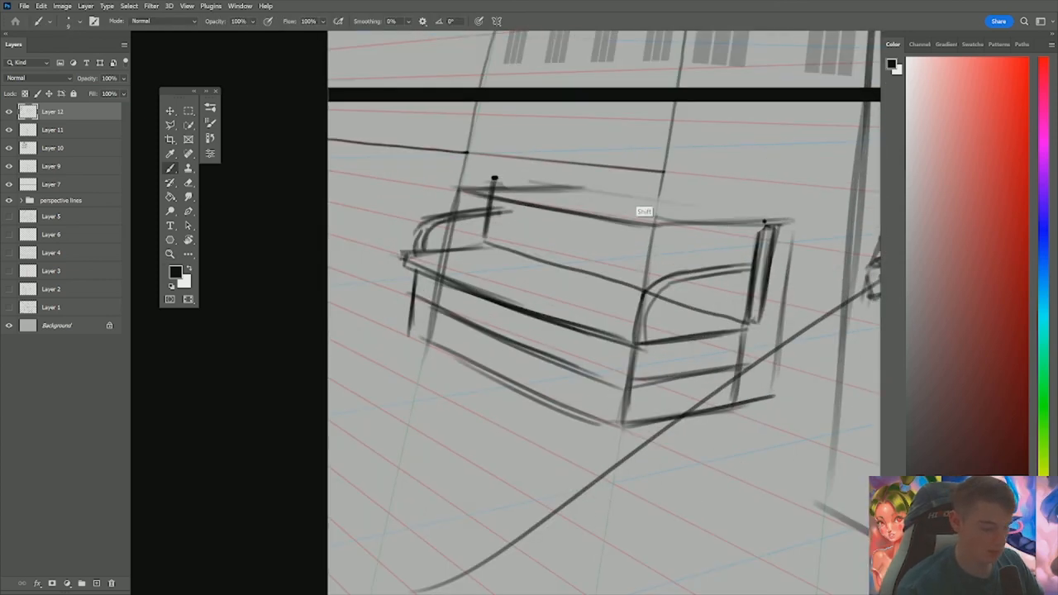
# - Darken the bench's top back edge and right armrest with bold strokes
pyautogui.moveTo(494, 175); pyautogui.dragTo(769, 223)
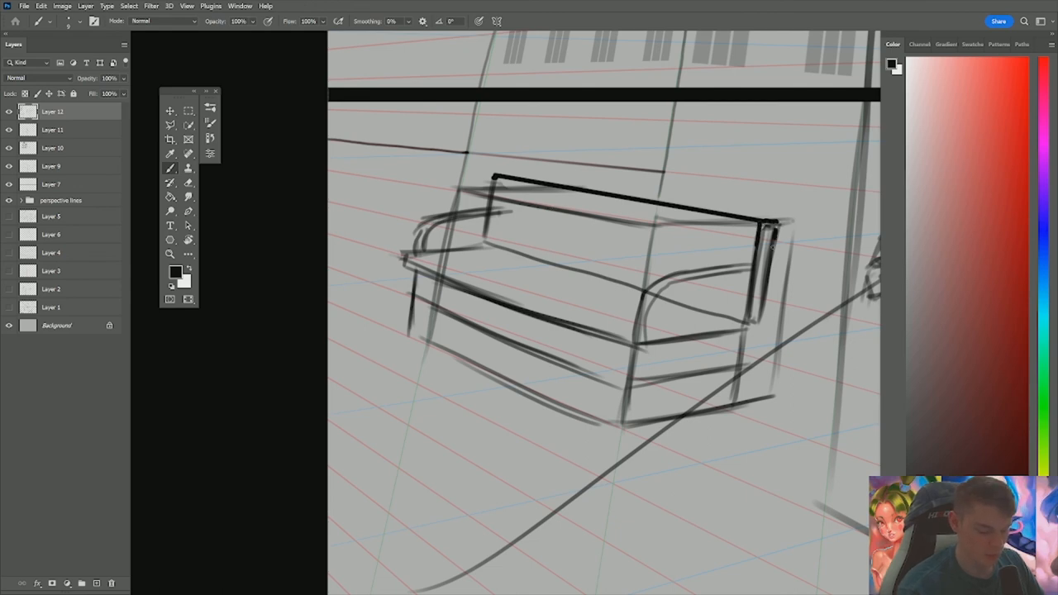
pyautogui.moveTo(768, 223); pyautogui.dragTo(757, 322)
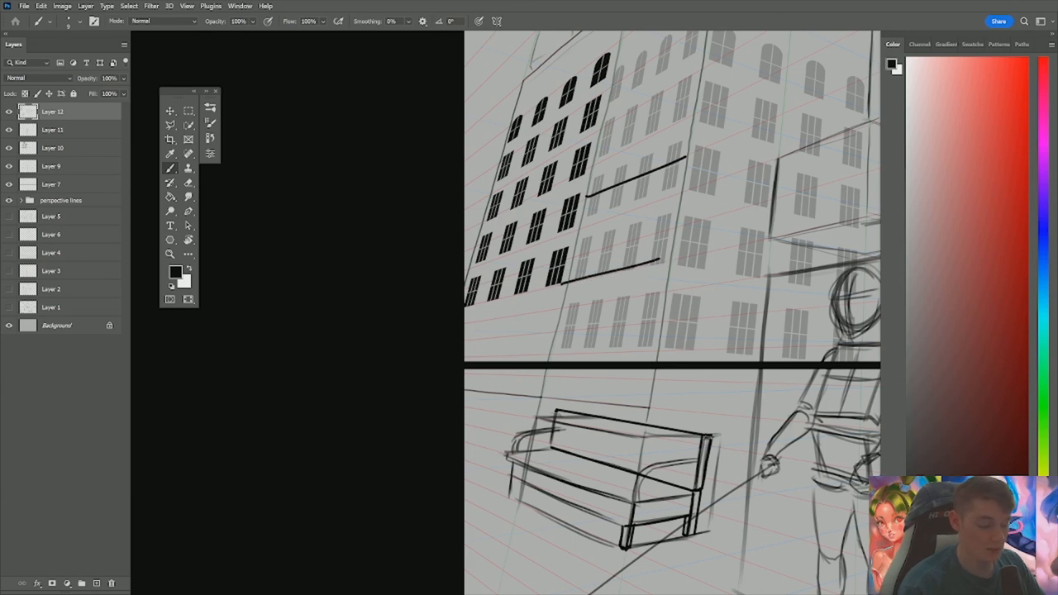
pyautogui.moveTo(677, 157); pyautogui.dragTo(769, 178)
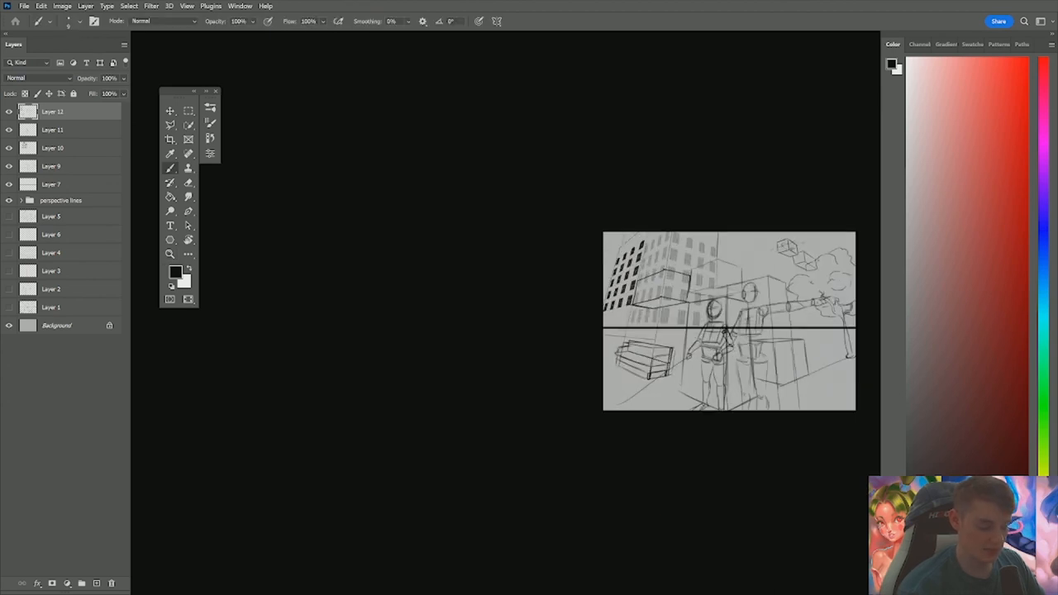
pyautogui.moveTo(632, 463)
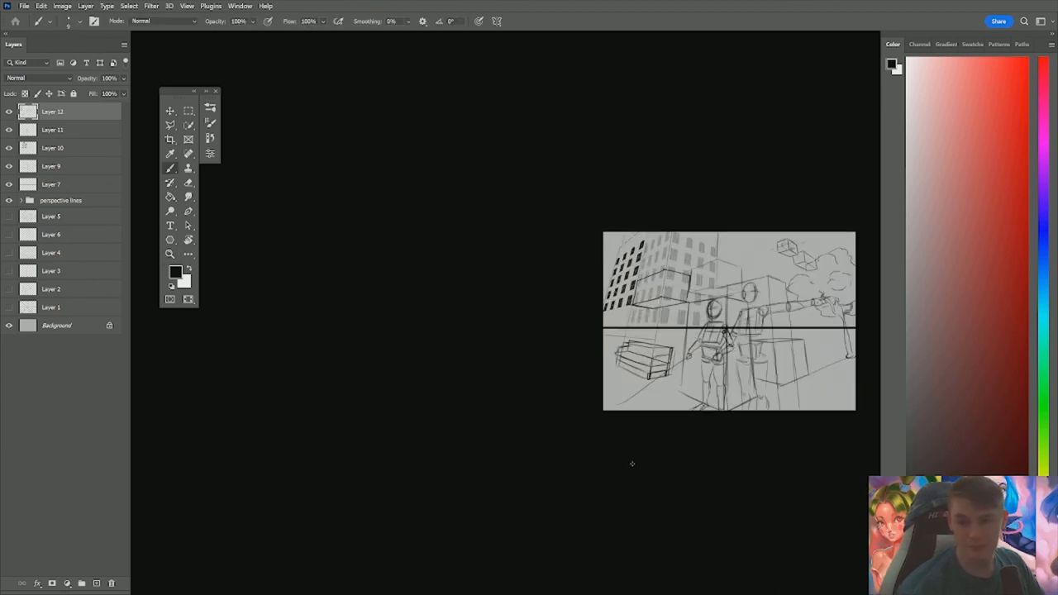